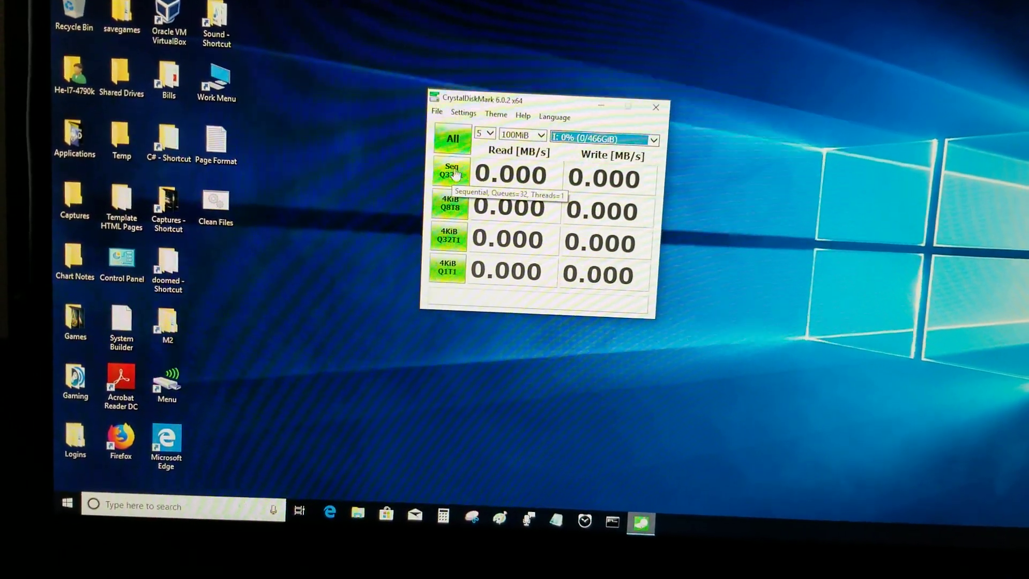
Run the Seq Q32T1 sequential benchmark on the 466 GB I: drive.
left_click(490, 134)
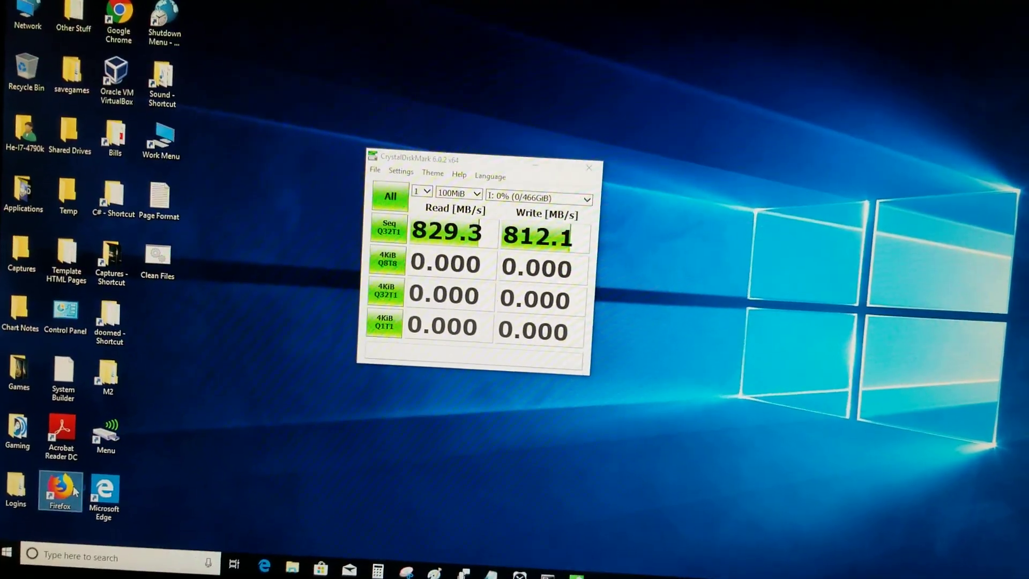
Launch Firefox and search Google for 'Western Digital blue NVMe'.
double_click(60, 485)
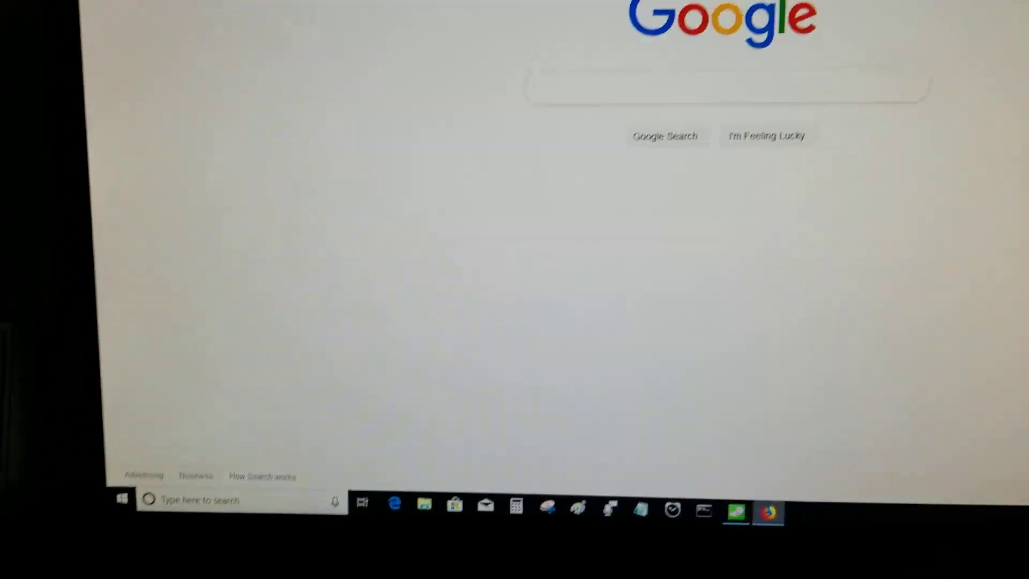
type("Western")
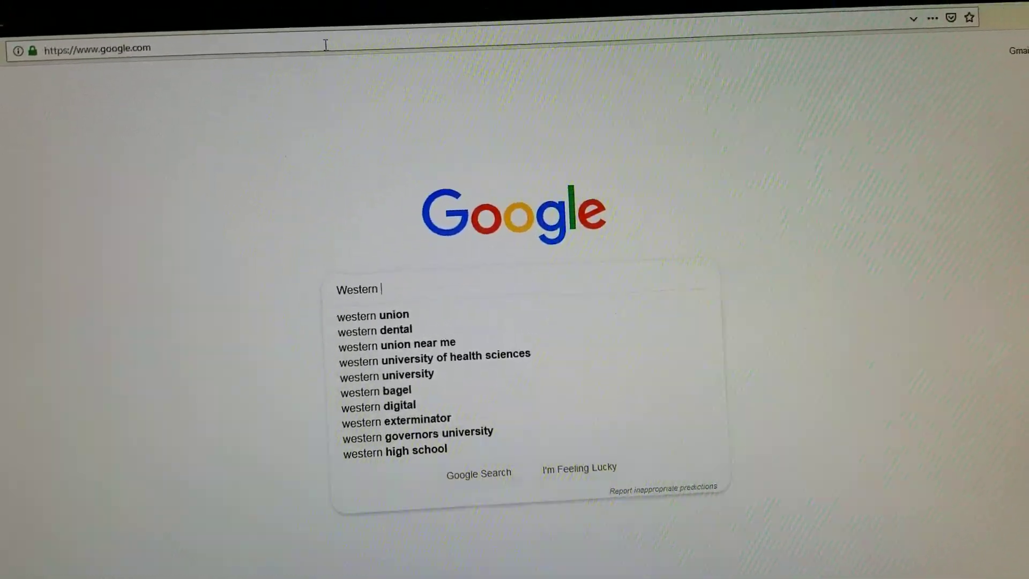
type("Digital blue")
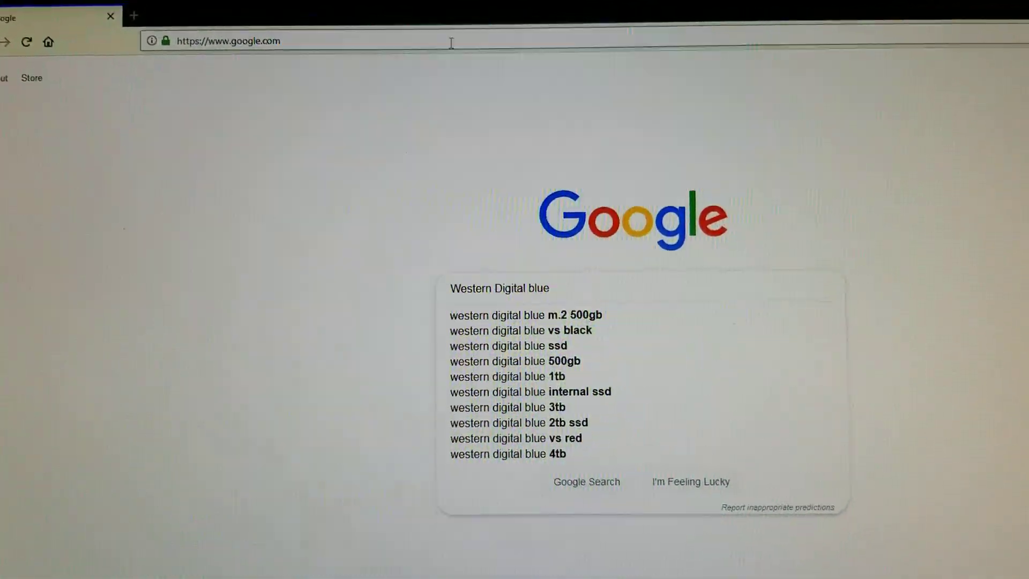
type("NVMe")
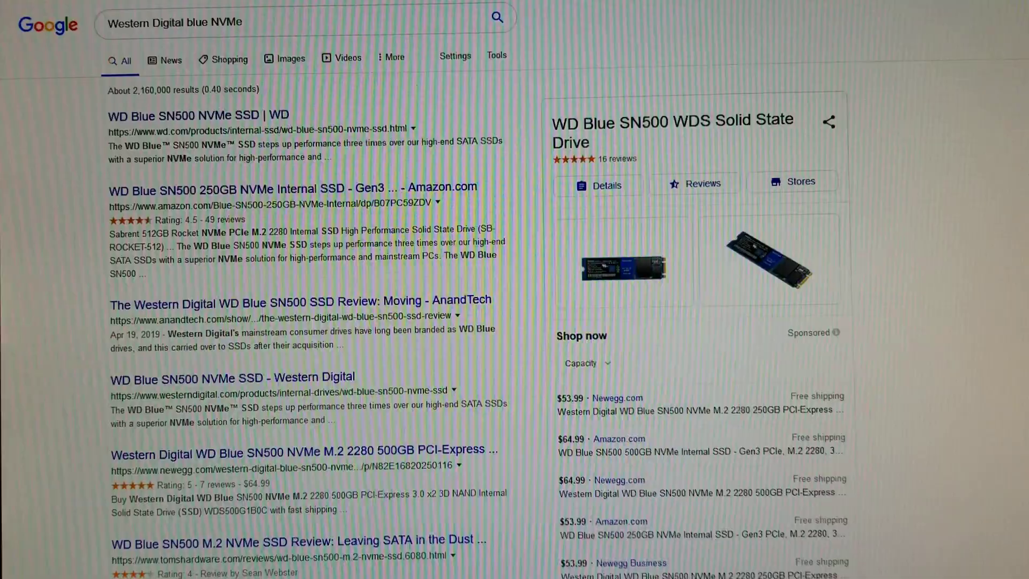
Scroll the results and open the wd.com WD Blue SN500 NVMe SSD product page.
scroll("down", 3)
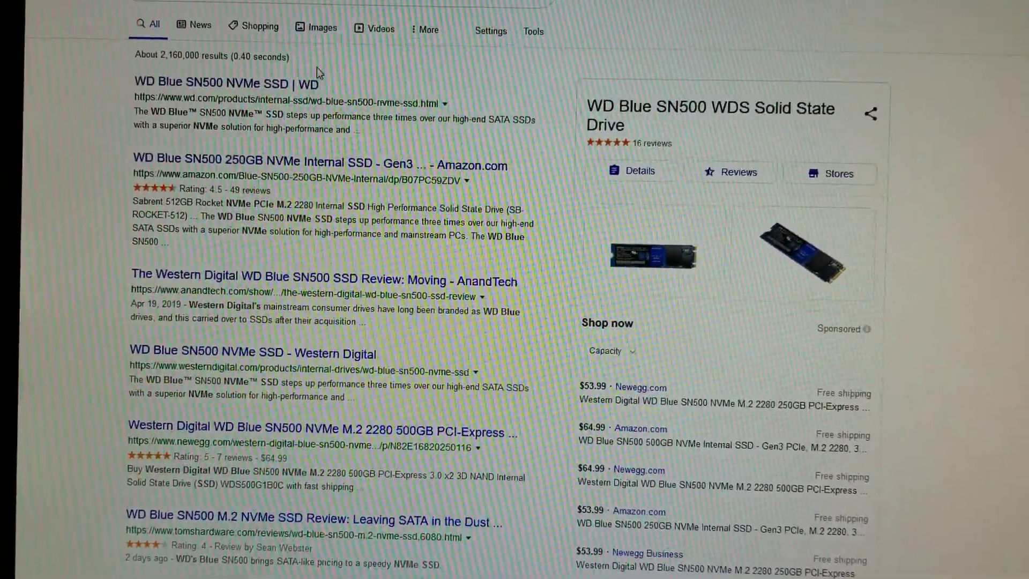
scroll("down", 3)
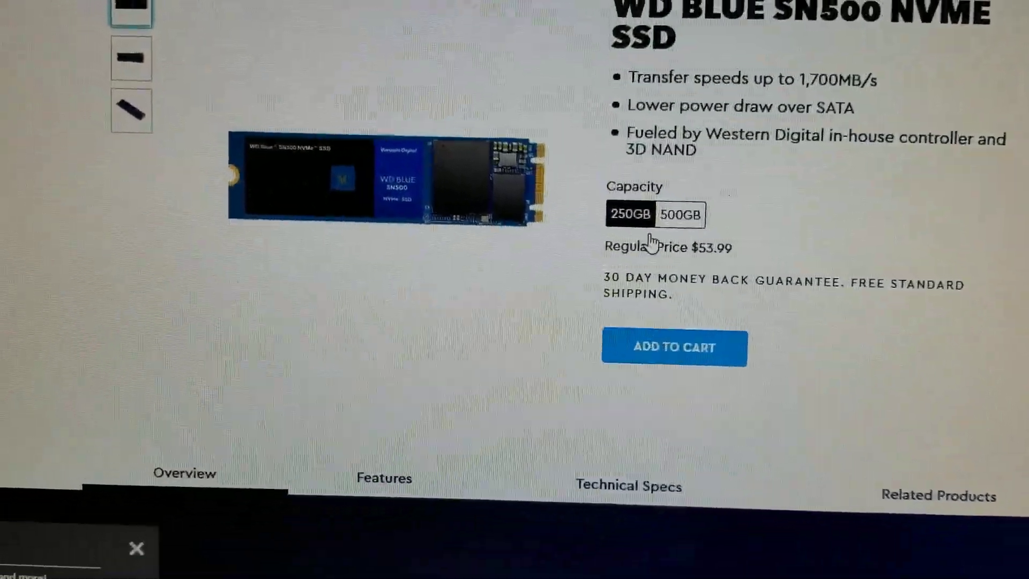
left_click(680, 215)
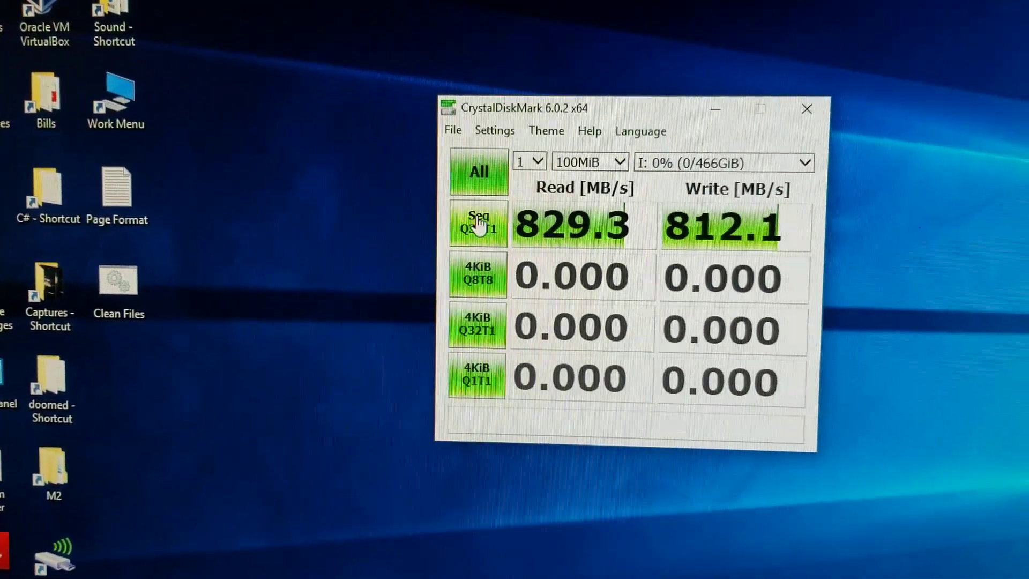
mouse_move(482, 232)
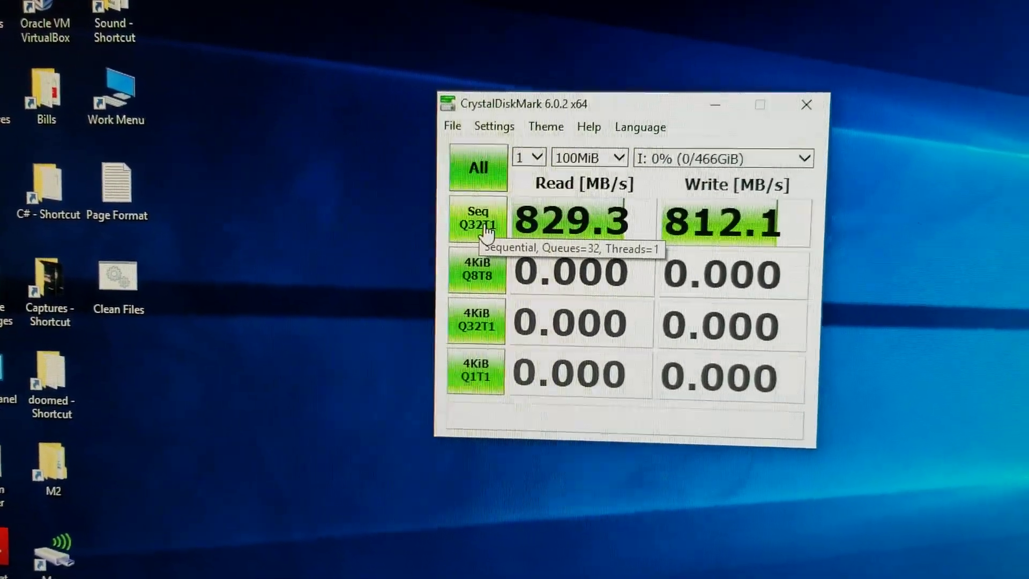